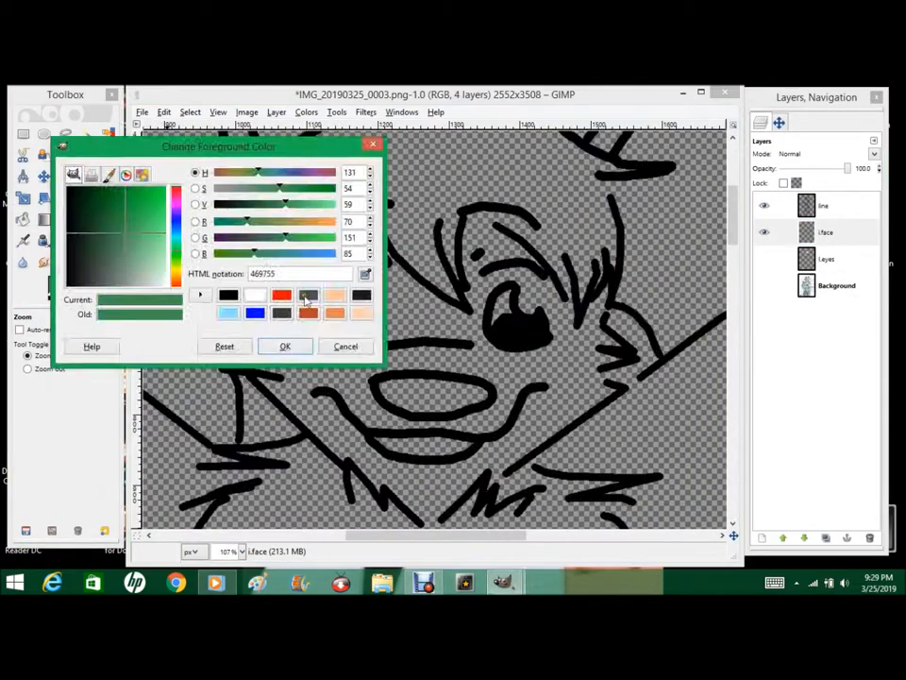
# Step: Choose the fox face base colour, a purple-blue for the patches, and a colour for the boy's arm
pyautogui.click(285, 346)
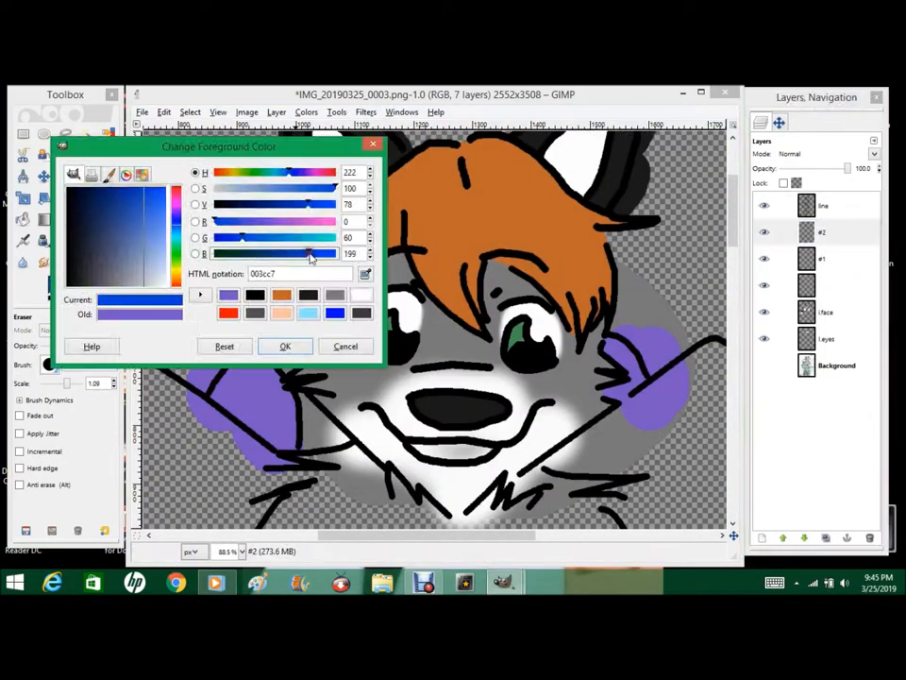
pyautogui.click(285, 345)
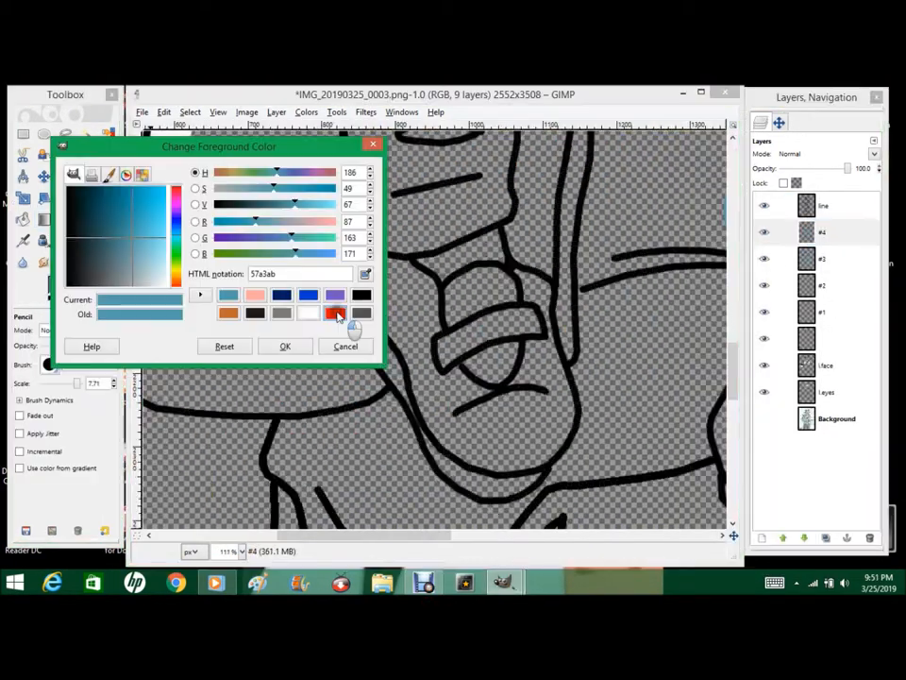
pyautogui.click(286, 346)
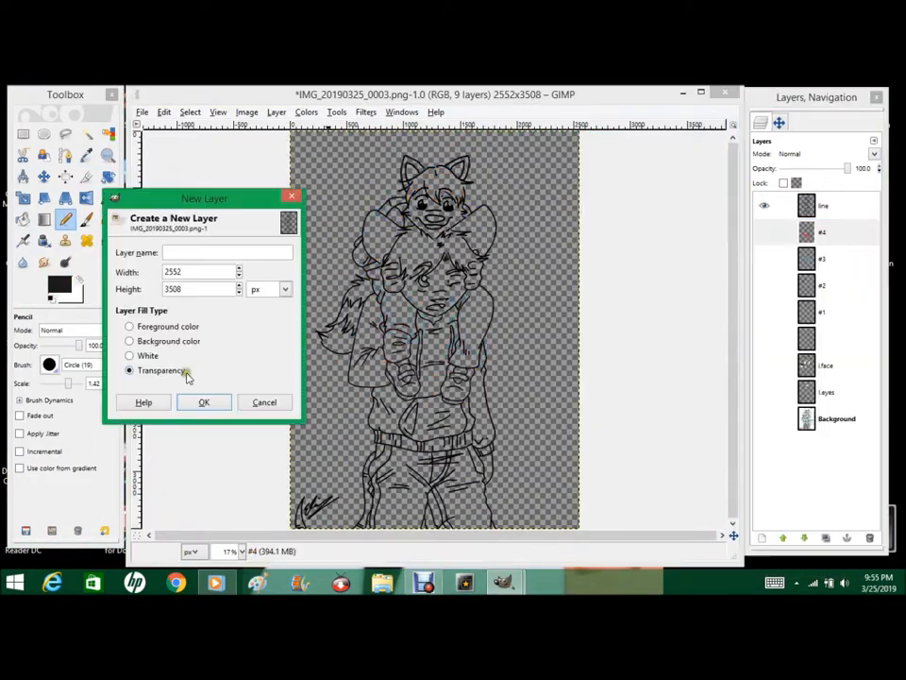
# Step: Create a transparent layer, paint the hoodie green and hand white, erasing stray green
pyautogui.click(204, 402)
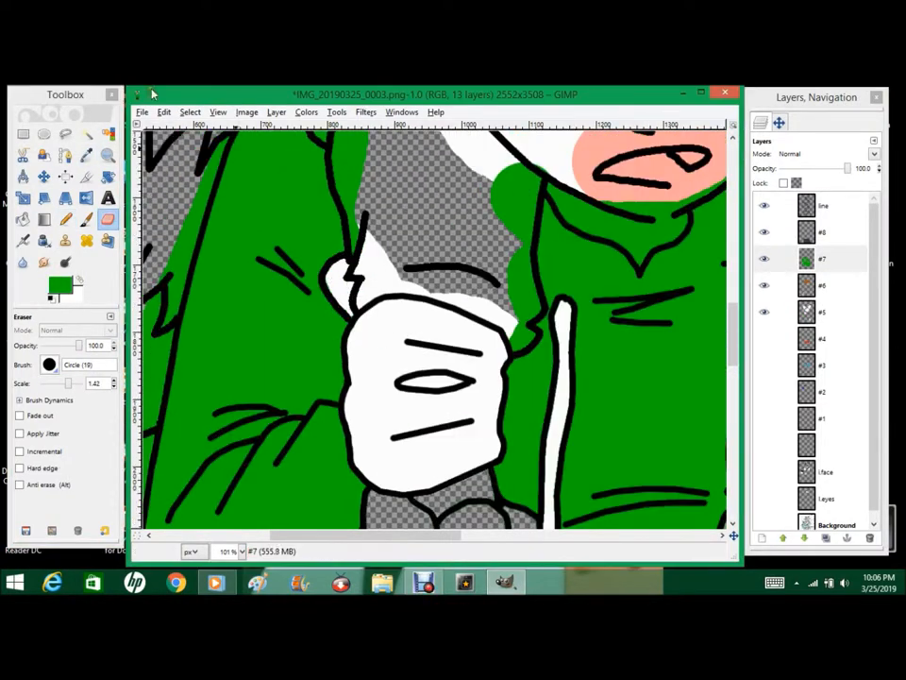
pyautogui.click(64, 132)
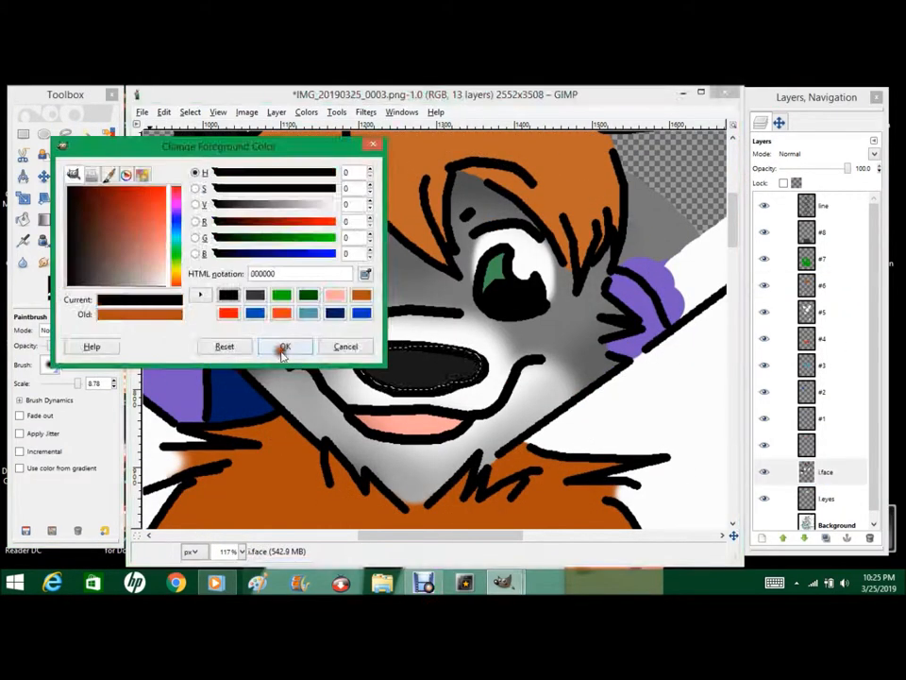
# Step: Confirm a dark shading colour, shade the face and paint blue jeans and red shoes on the legs
pyautogui.click(285, 348)
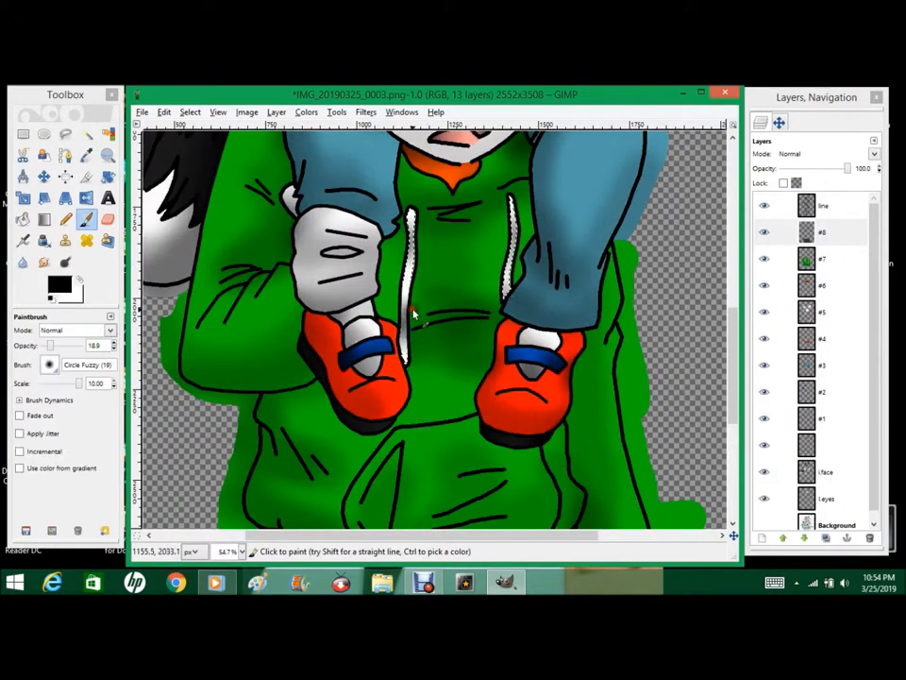
pyautogui.scroll(-3)
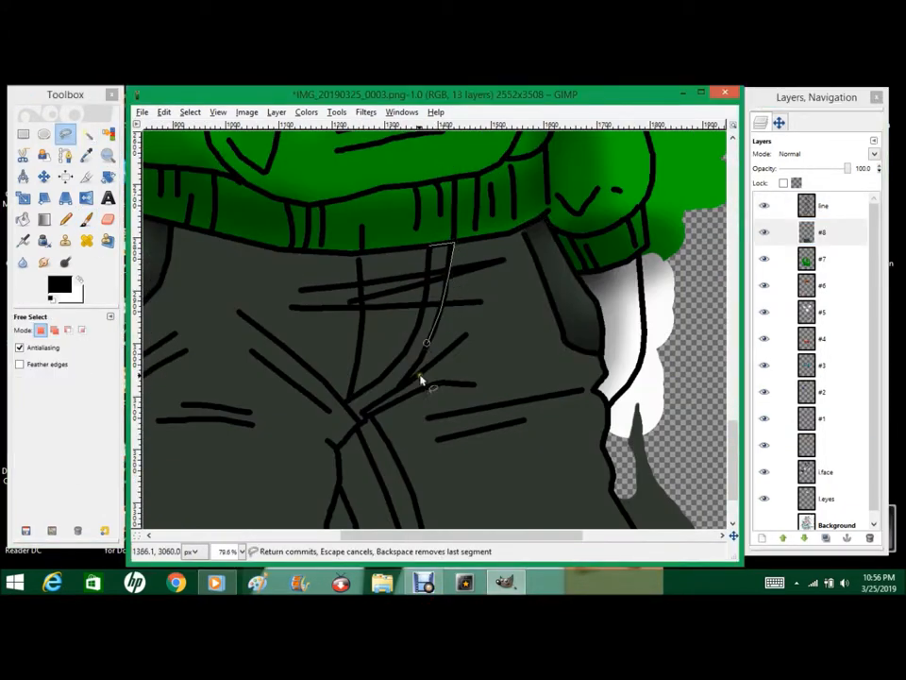
# Step: Outline the trousers with Free Select, fill them dark grey and merge the colour layers
pyautogui.click(57, 287)
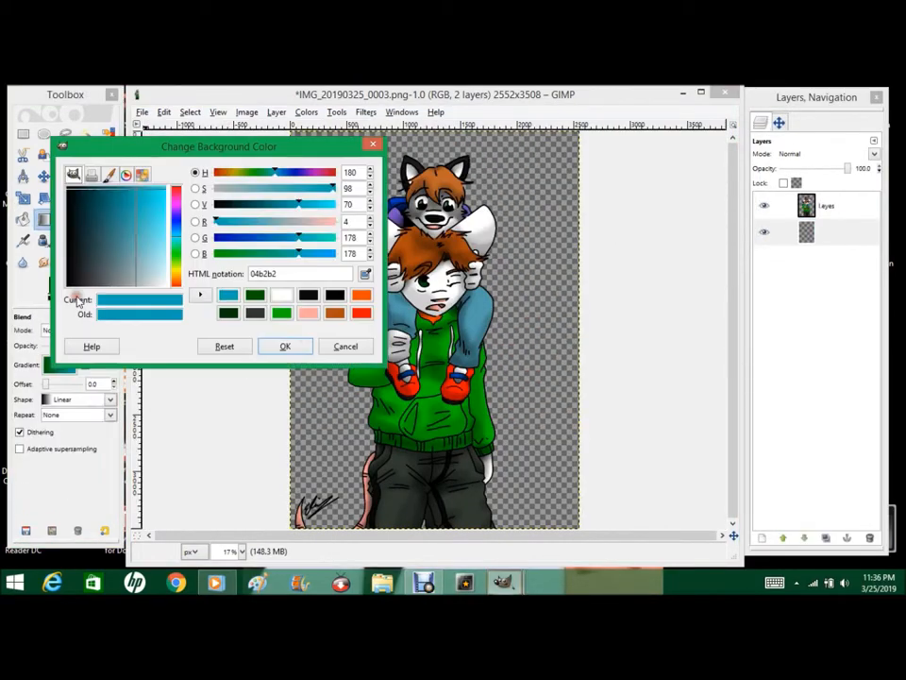
# Step: Set teal as the gradient colour, smudge the brown tree into the background and switch layers
pyautogui.click(285, 345)
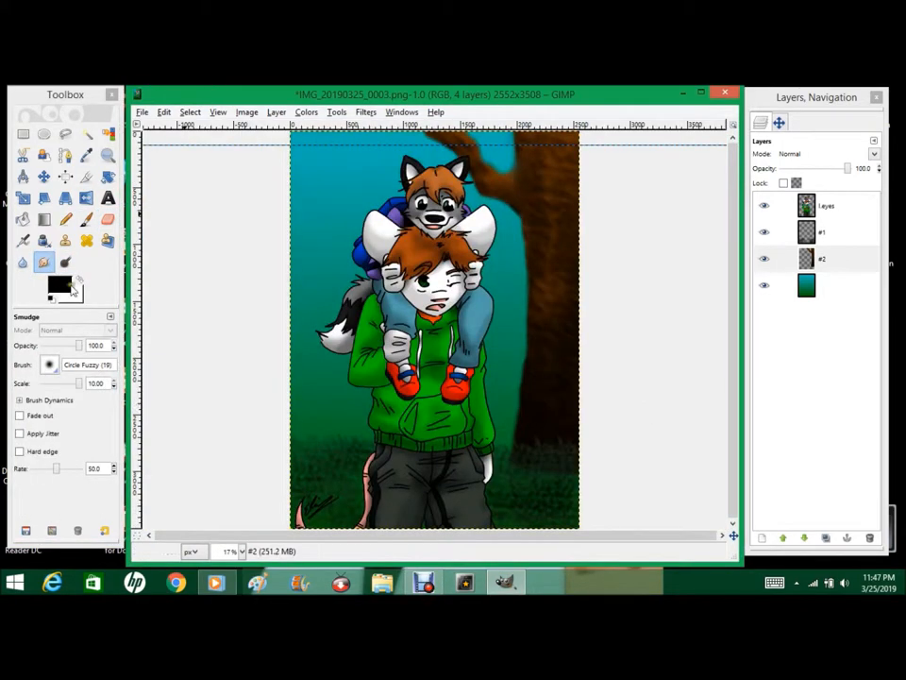
pyautogui.click(43, 178)
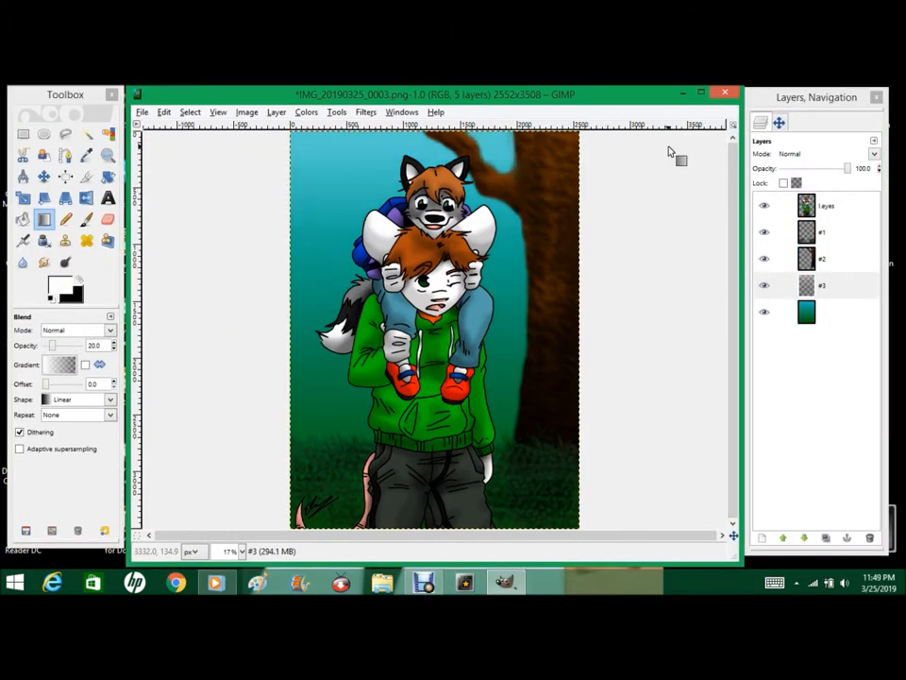
pyautogui.click(821, 232)
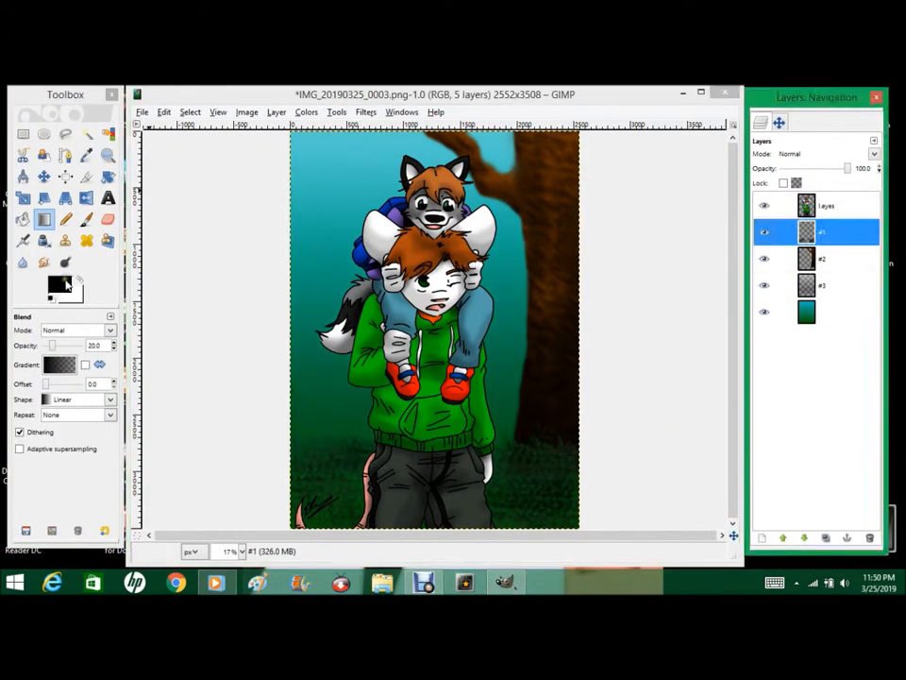